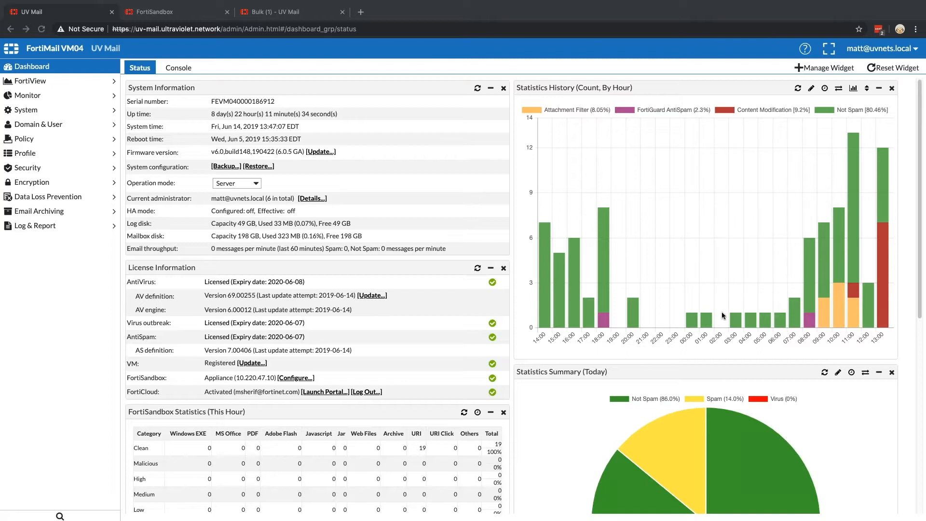
mouse_move(627, 149)
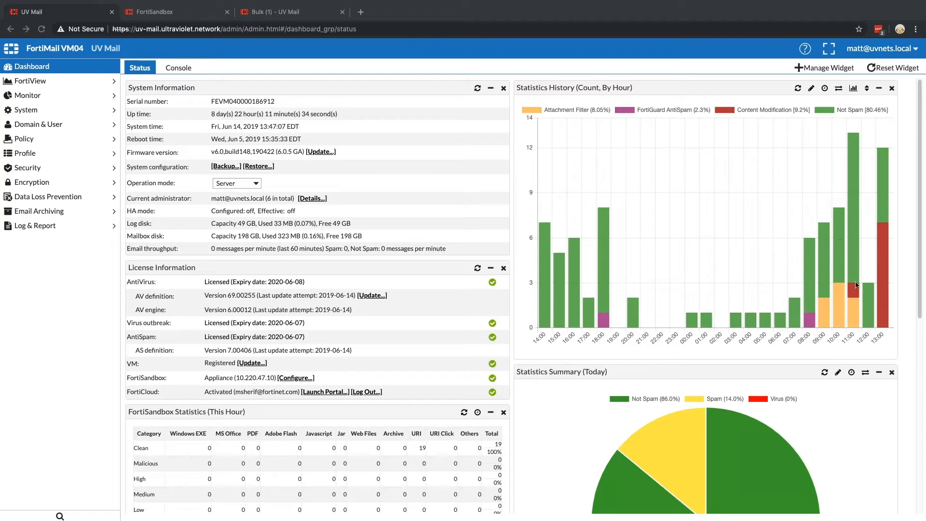
mouse_move(535, 110)
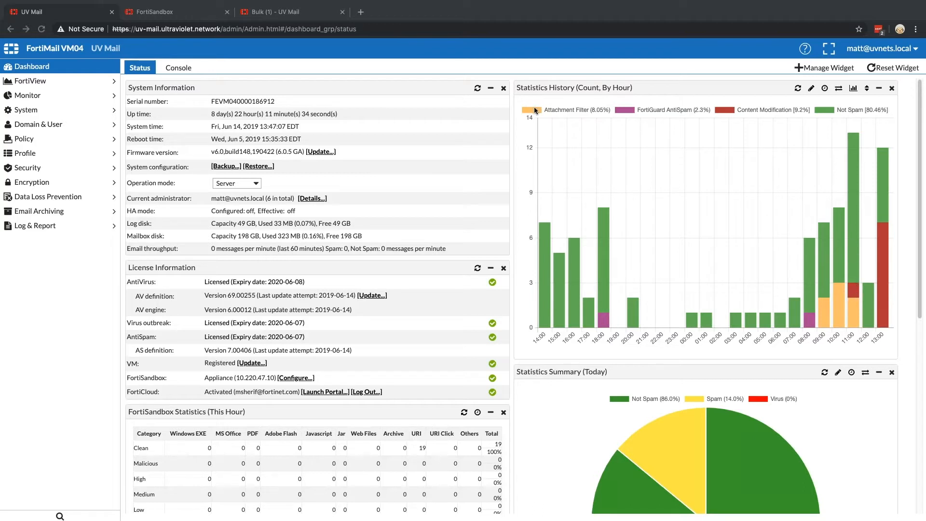
mouse_move(628, 114)
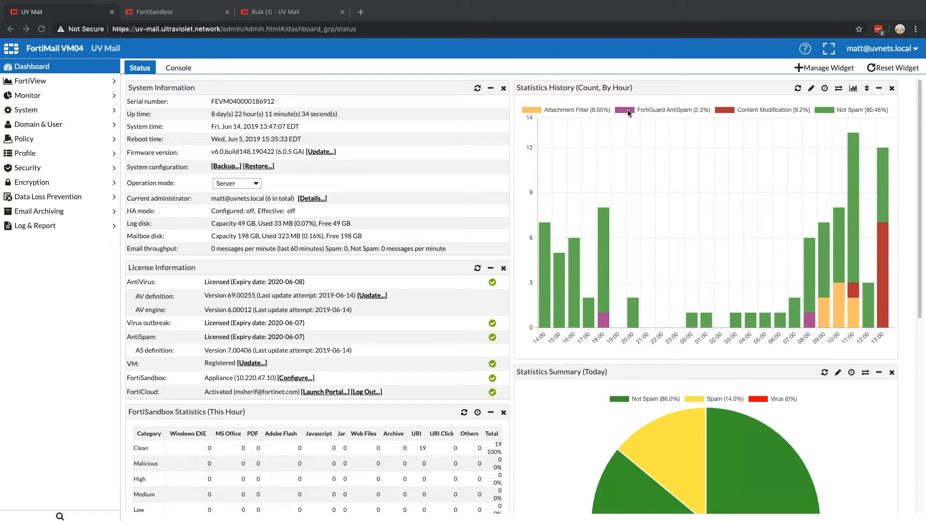
mouse_move(828, 313)
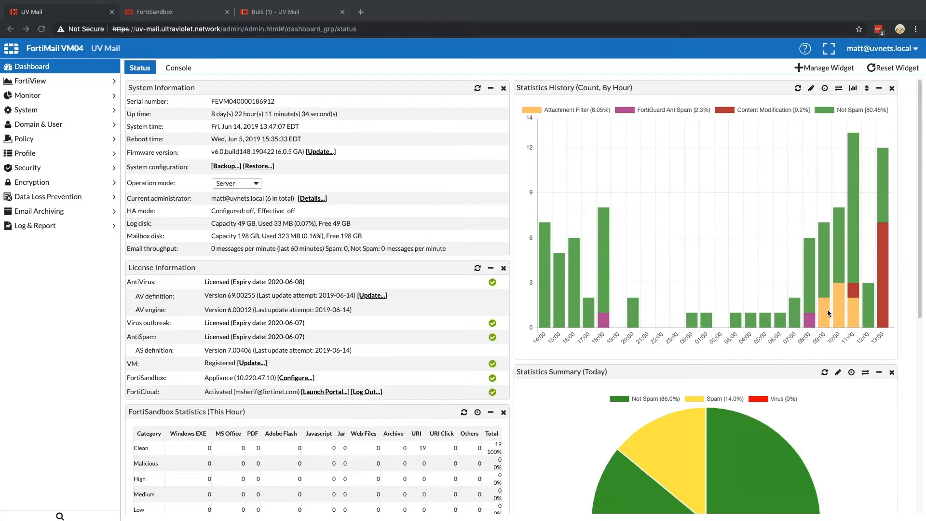
mouse_move(884, 262)
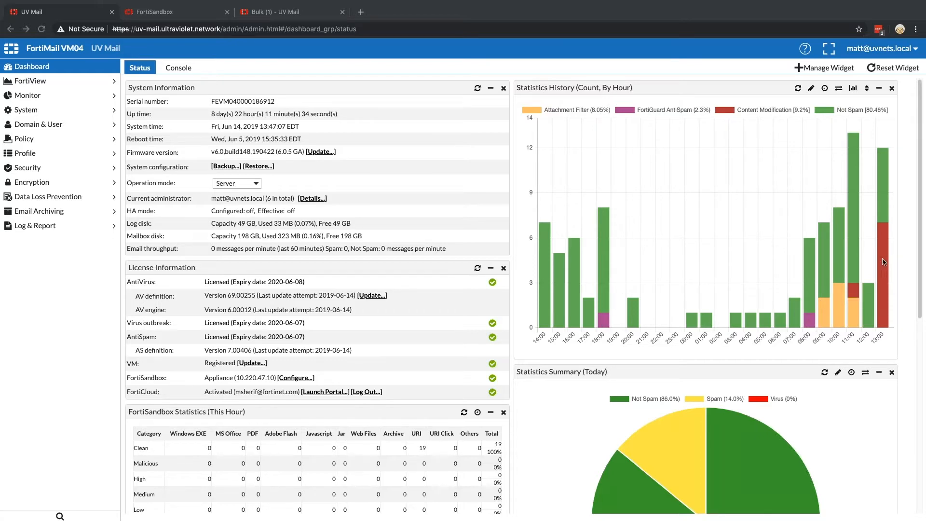
View the [Potentially Dangerous] order email in the Bulk tab and follow its 'here' link
scroll(down, 3)
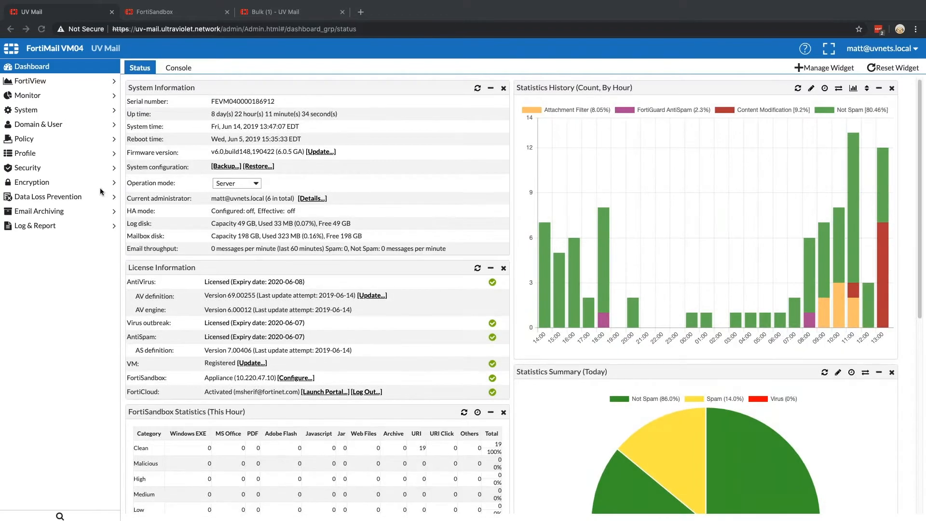
mouse_move(111, 201)
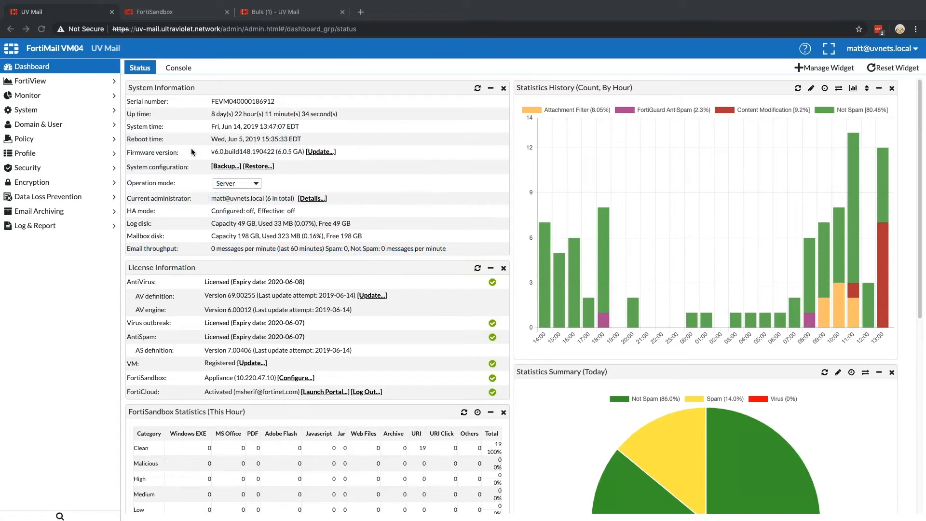
mouse_move(646, 194)
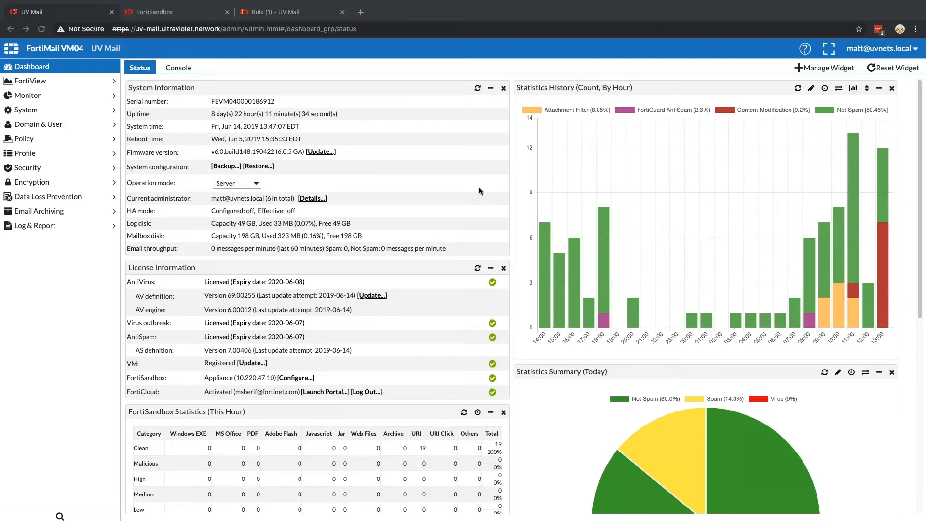
mouse_move(212, 53)
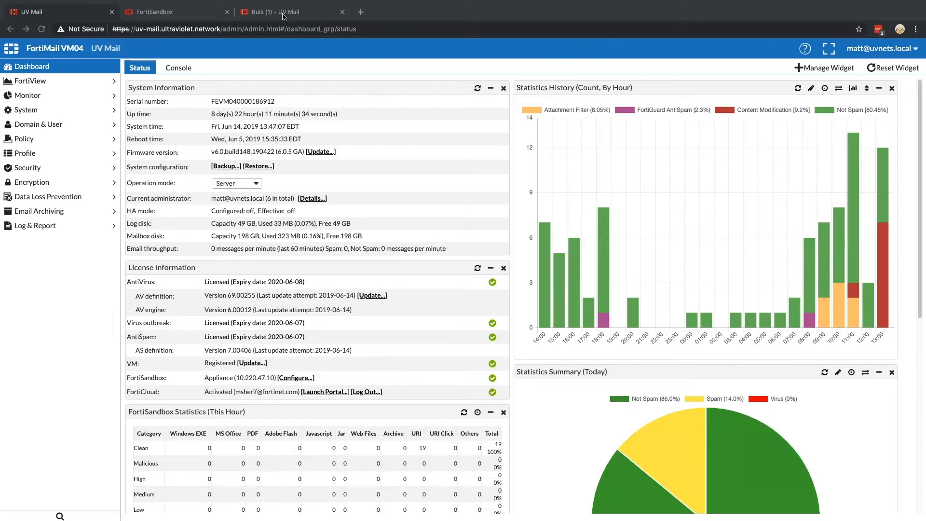
click(286, 11)
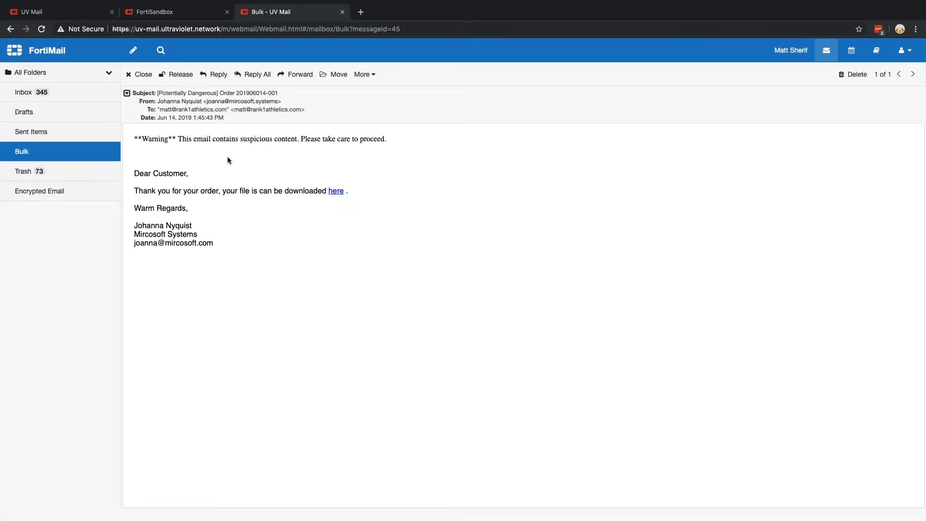
mouse_move(340, 194)
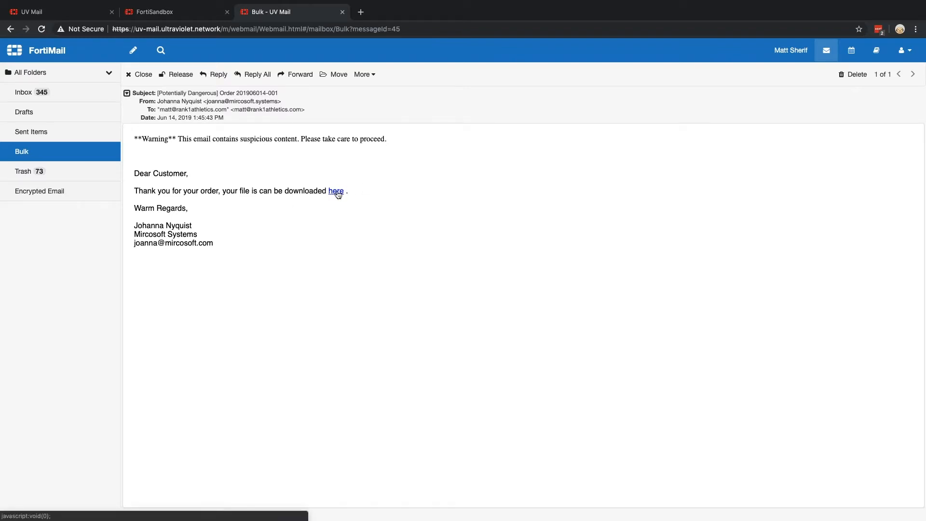
click(335, 191)
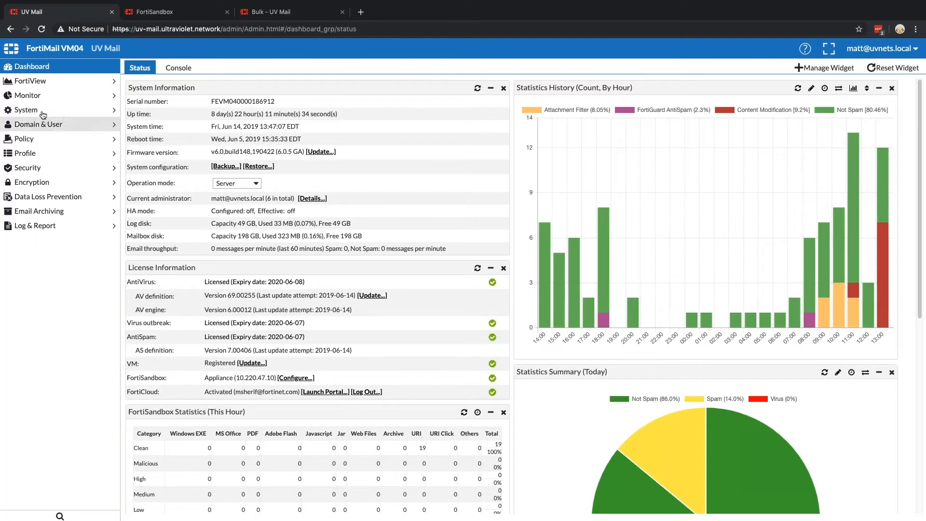
mouse_move(57, 104)
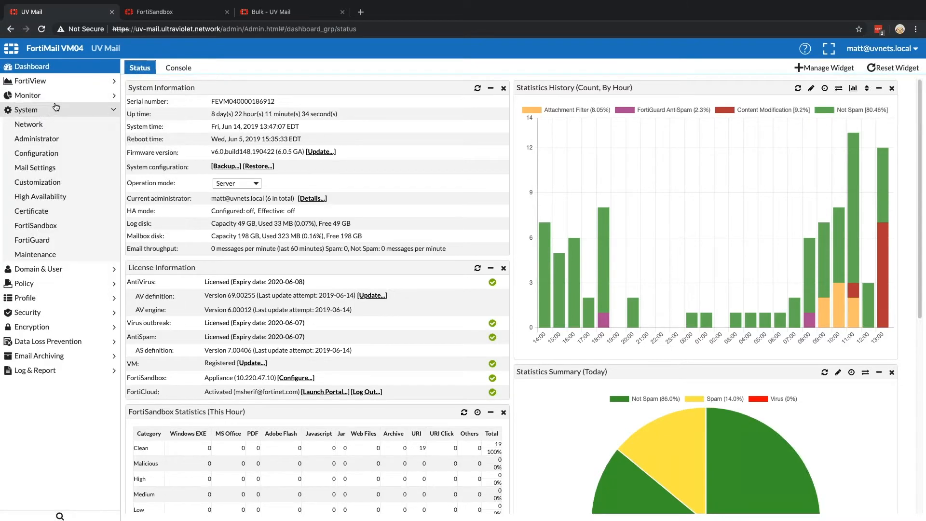
Show the Mail Event entries under Monitor > Log
click(28, 95)
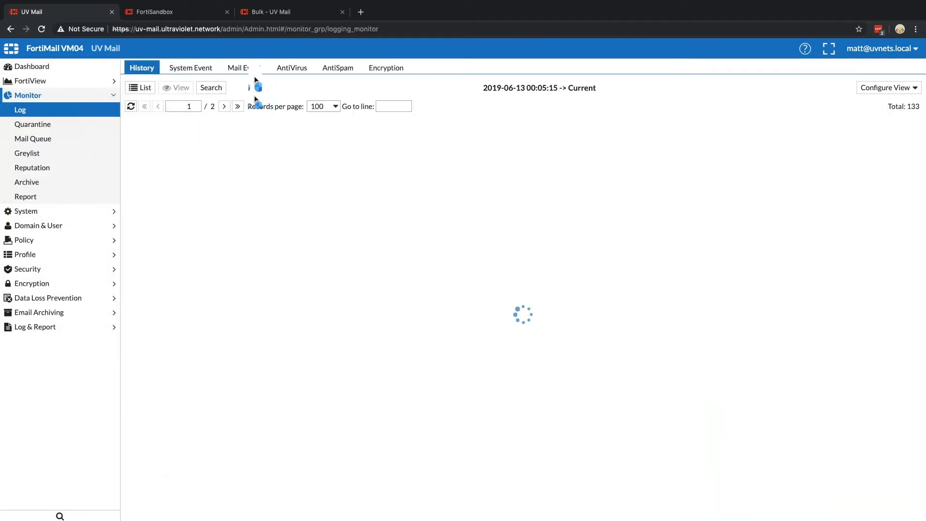
click(239, 67)
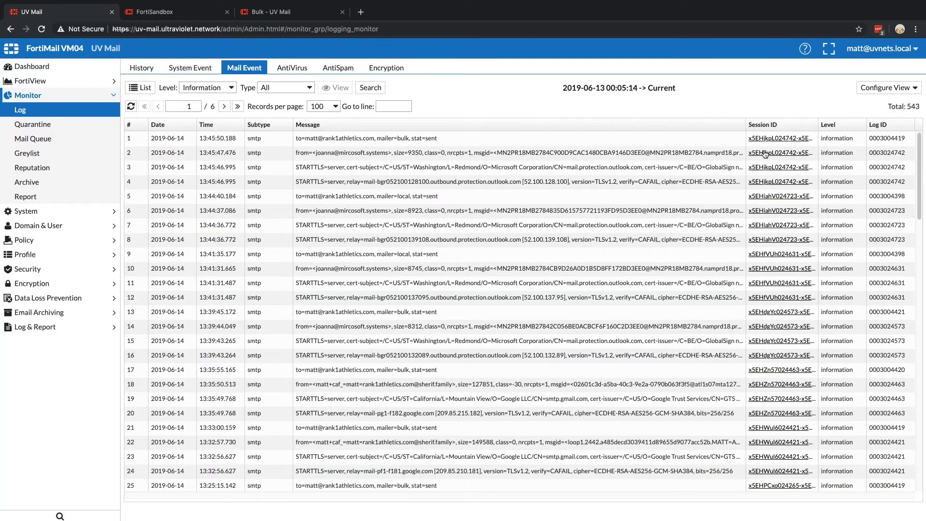
click(779, 153)
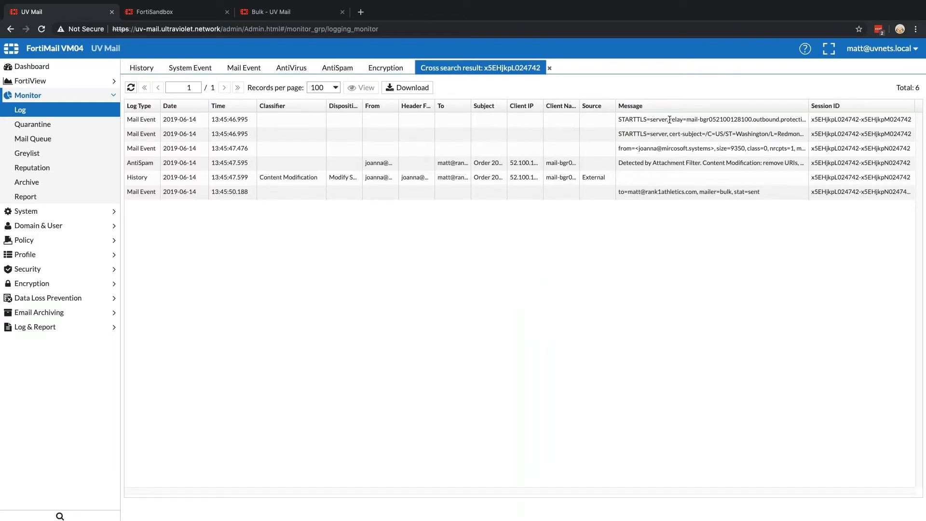
mouse_move(268, 145)
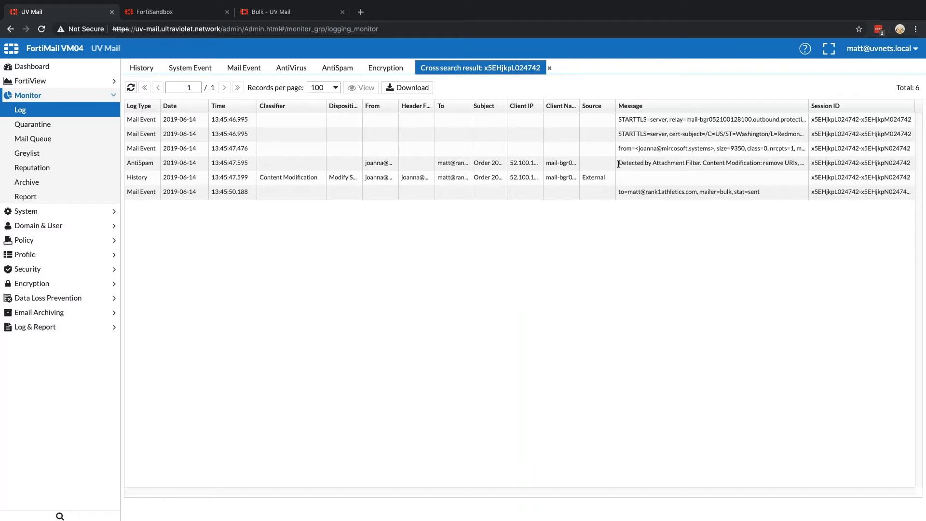
click(620, 162)
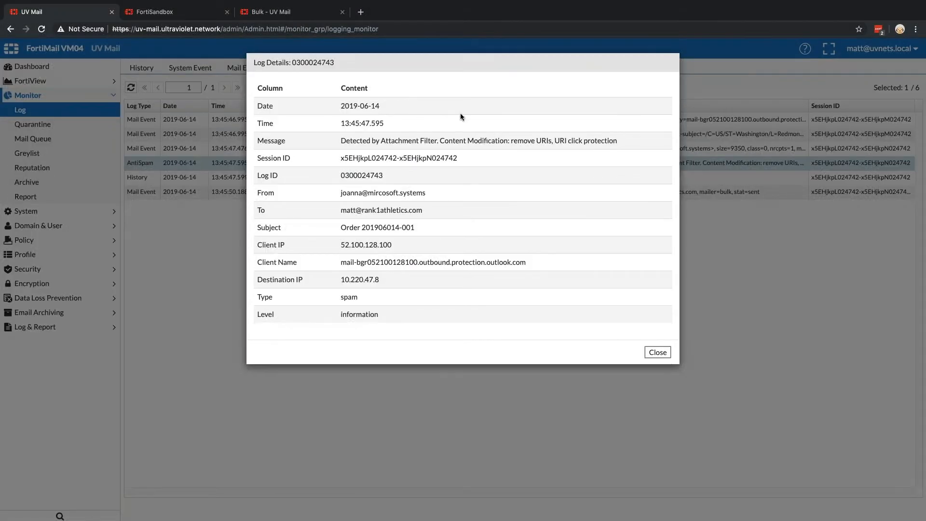
mouse_move(441, 141)
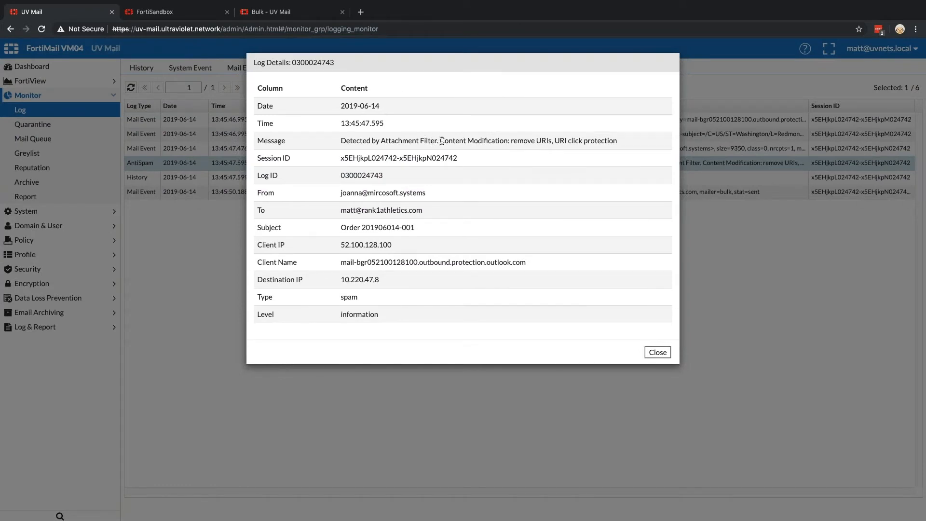
mouse_move(590, 136)
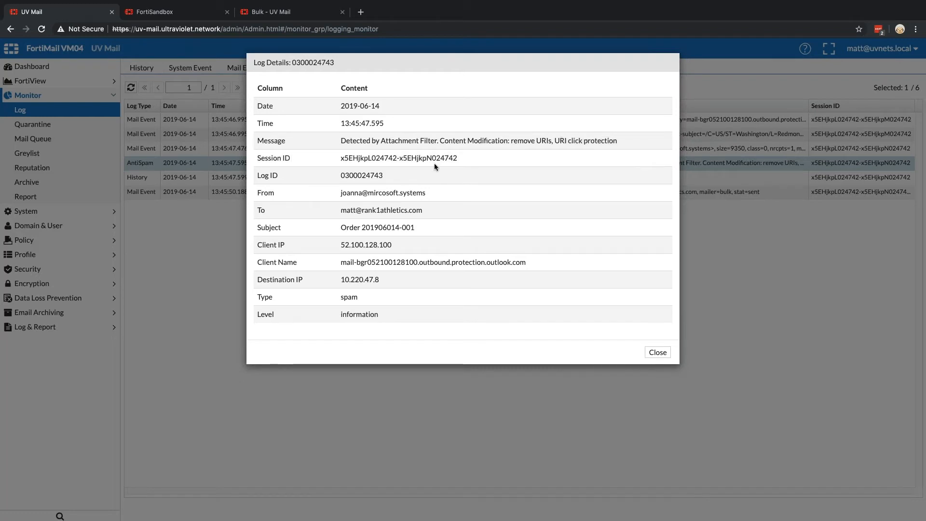
mouse_move(464, 125)
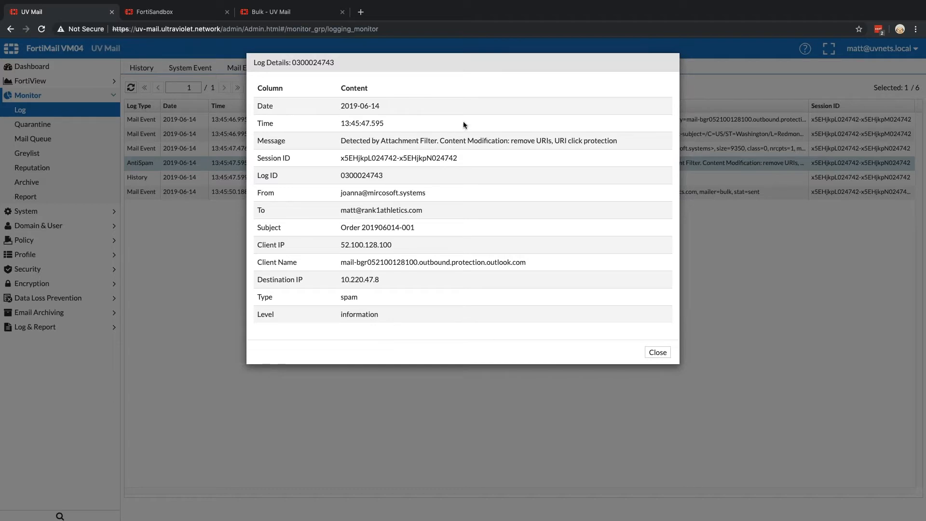
mouse_move(664, 367)
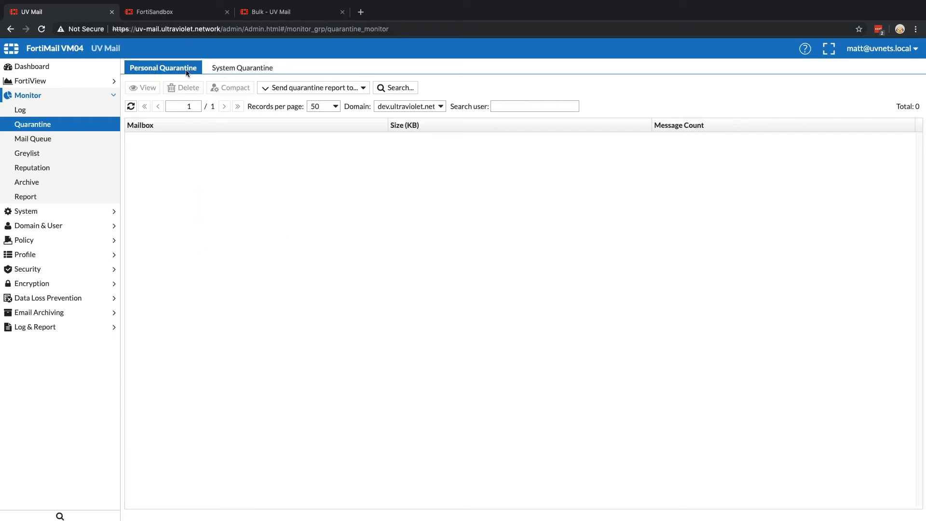
mouse_move(254, 71)
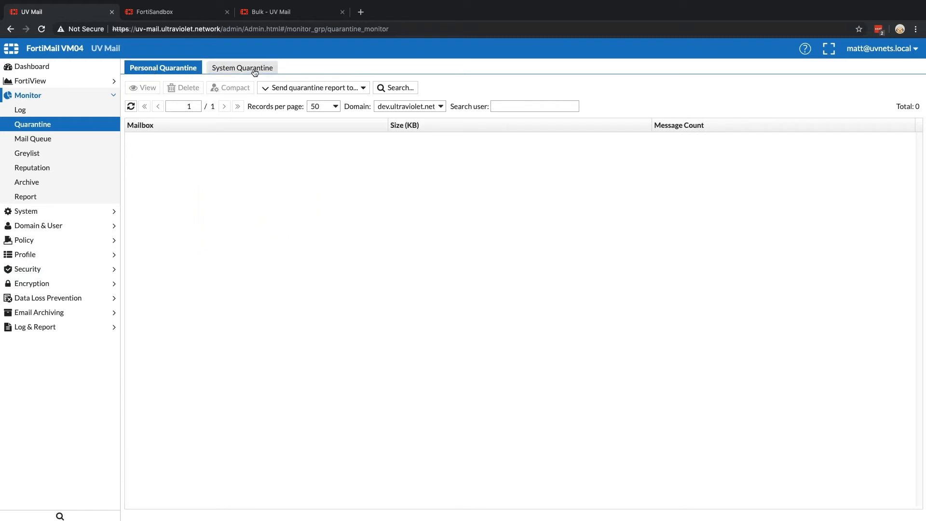
click(410, 106)
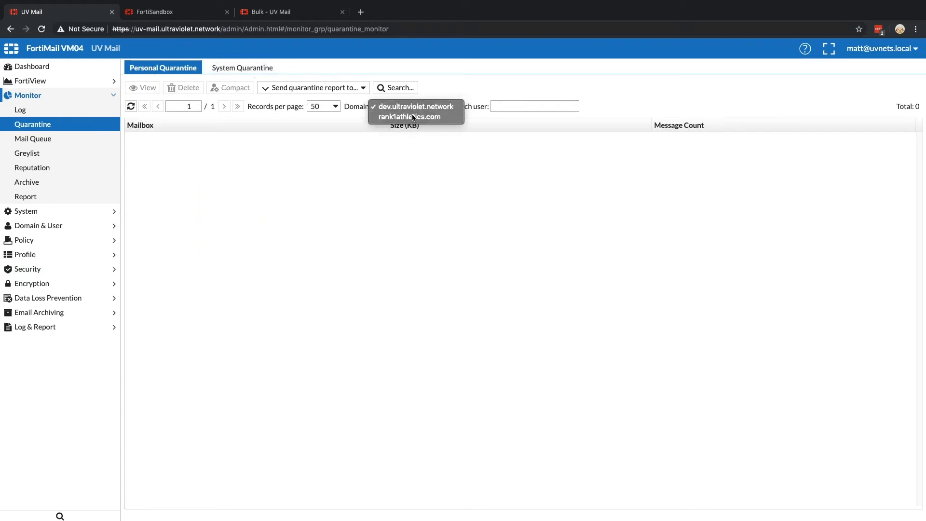
click(410, 117)
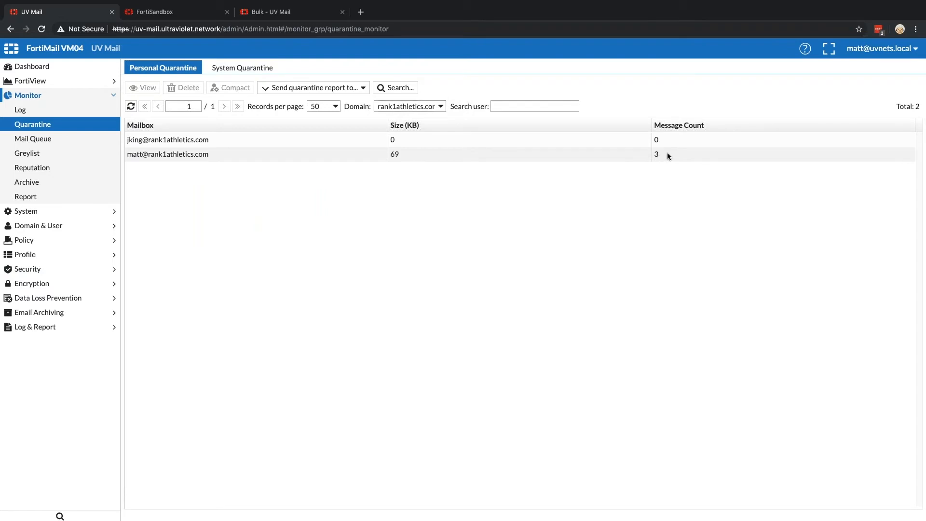
double_click(167, 153)
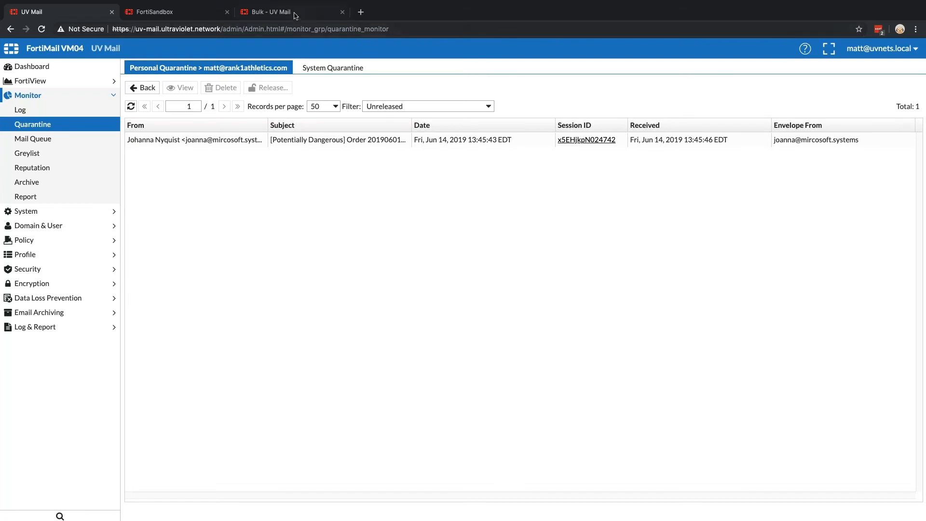
click(282, 12)
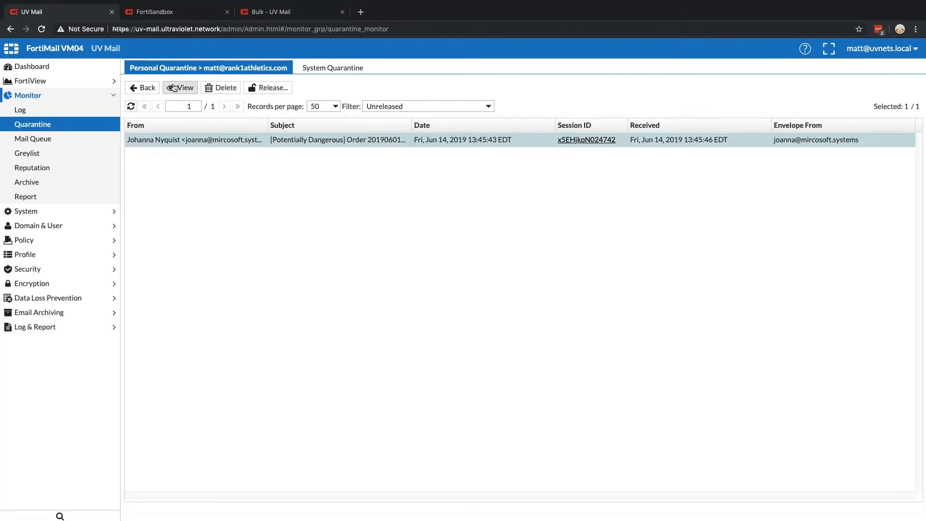
View the quarantined Order message, load remote content, and follow its rewritten 'here' link
click(179, 88)
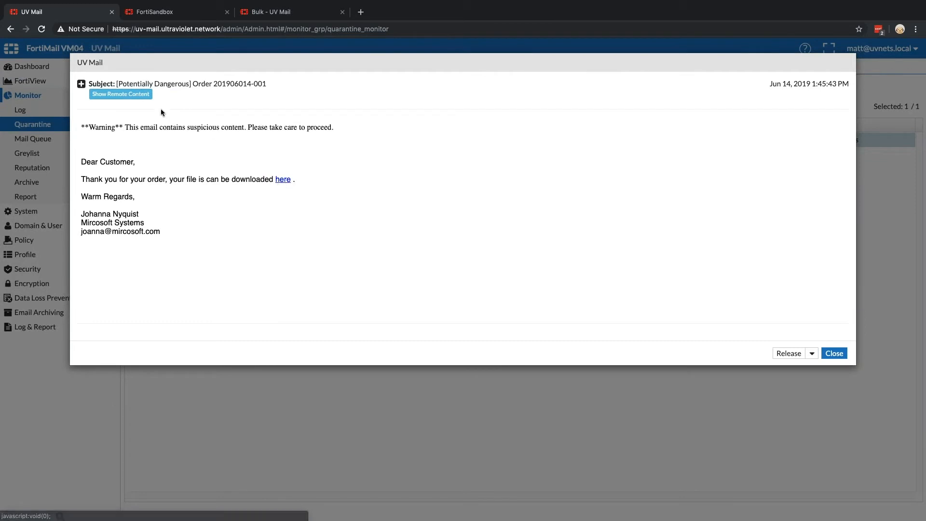
click(121, 94)
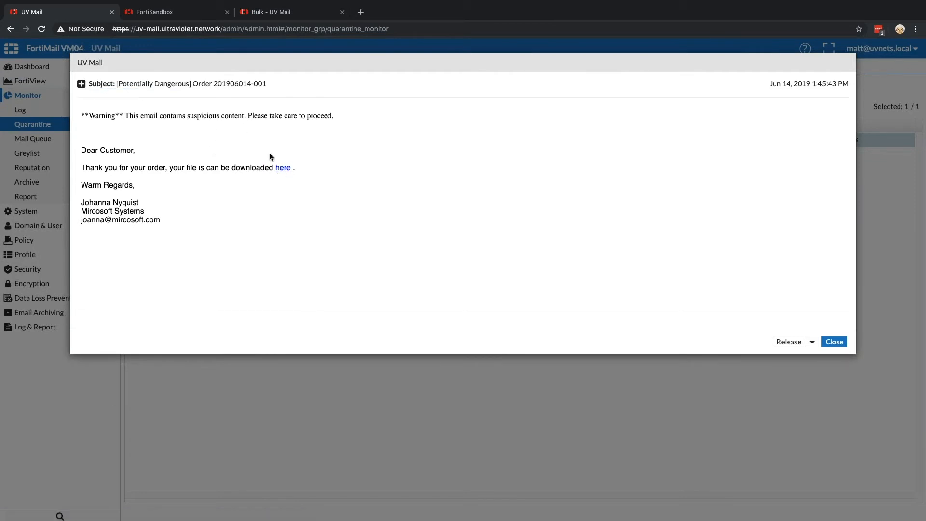
mouse_move(283, 169)
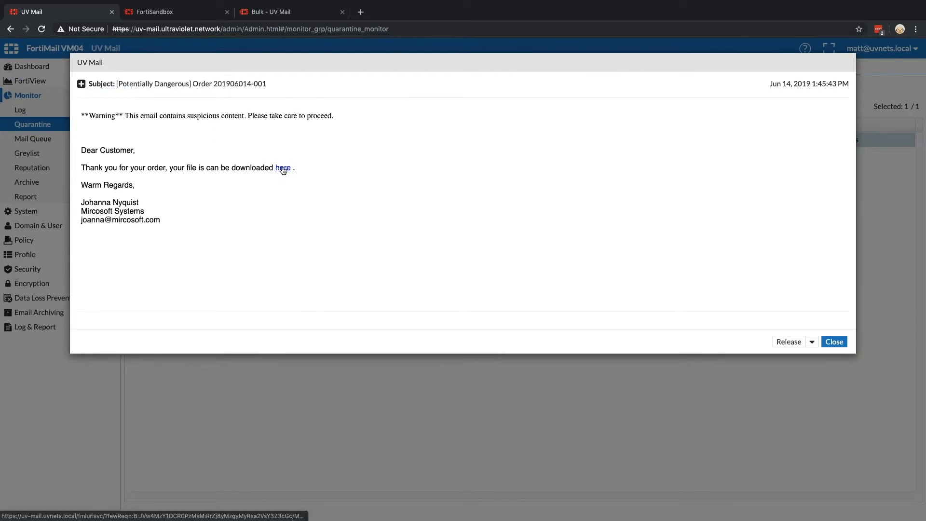
click(283, 168)
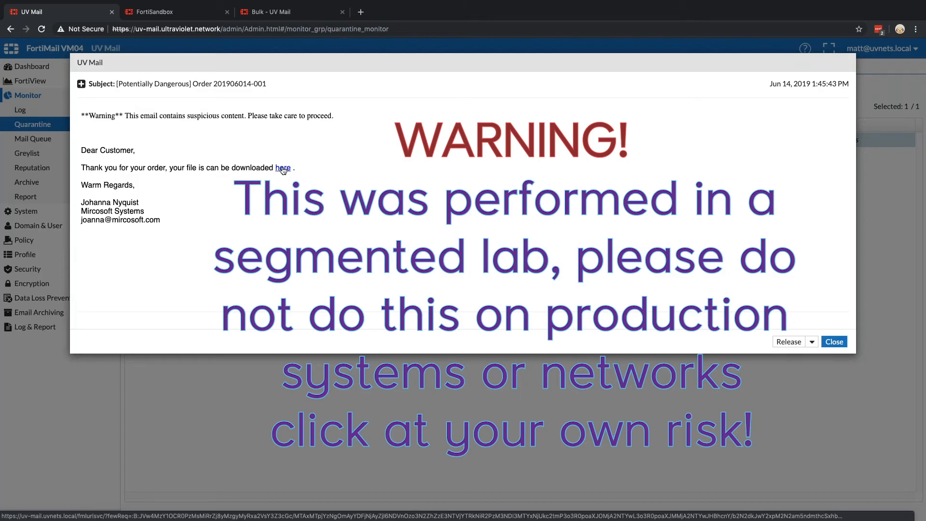
click(283, 168)
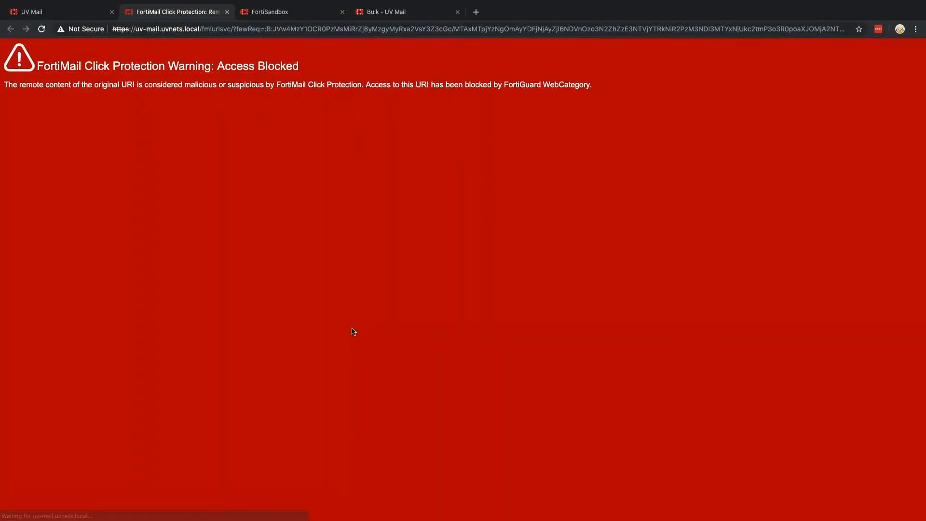
Follow the webmail copy's 'here' link to Access Blocked, then close the quarantine preview
click(396, 12)
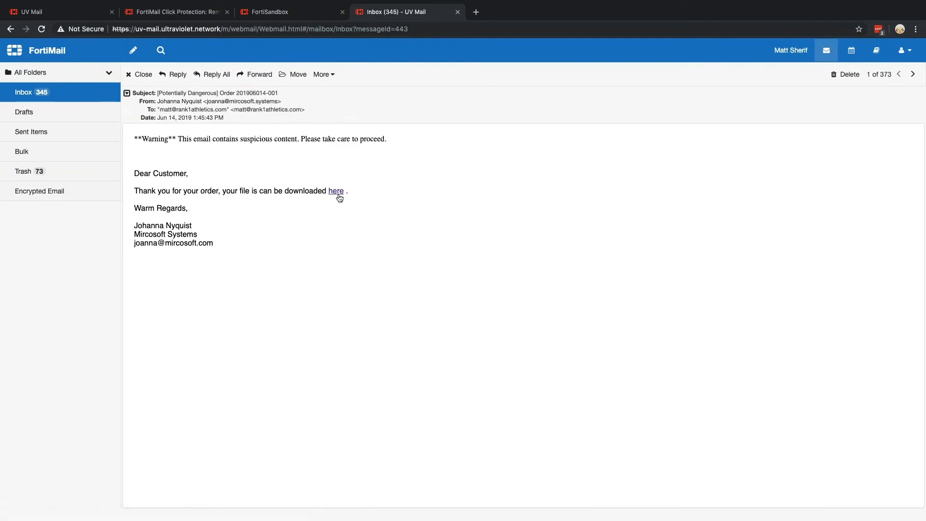
click(336, 191)
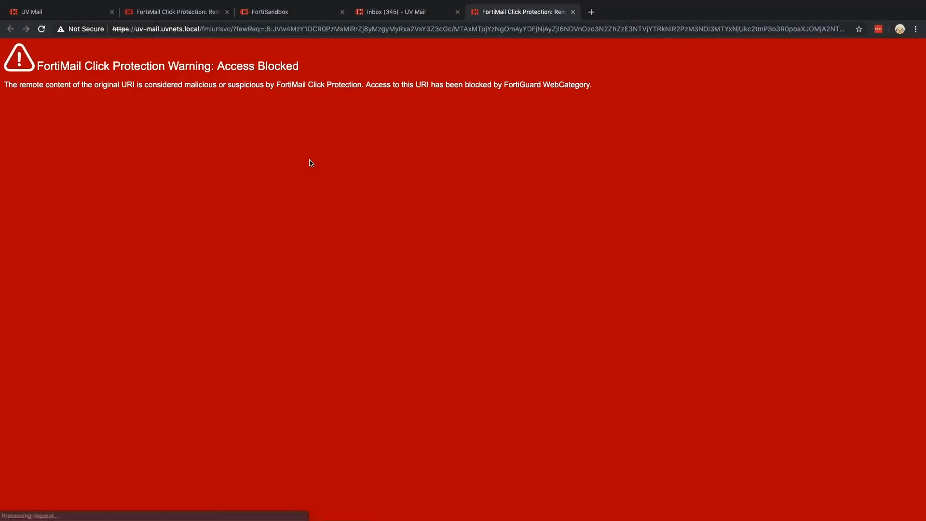
mouse_move(290, 134)
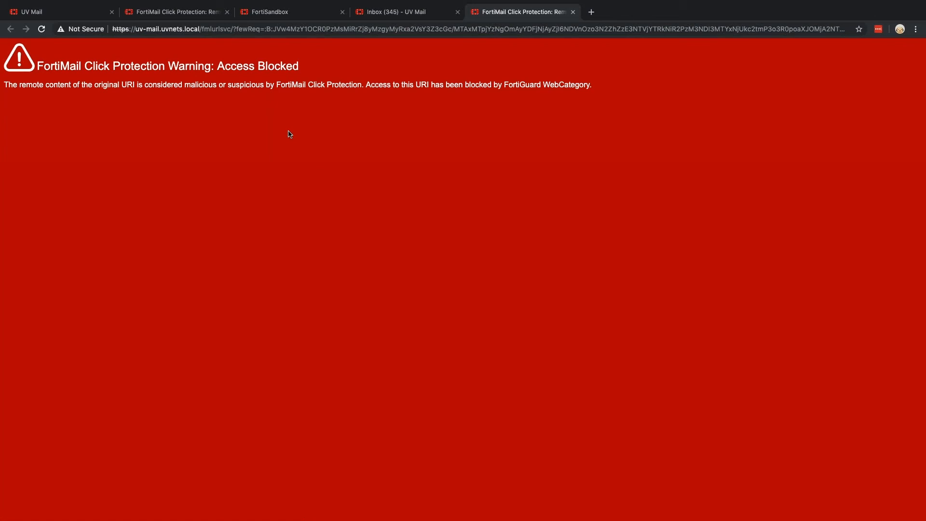
mouse_move(292, 131)
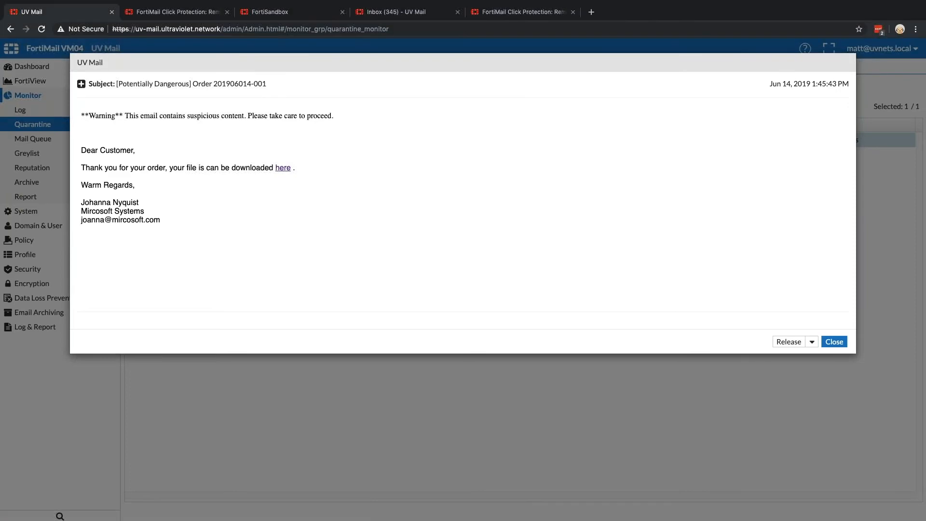
click(834, 342)
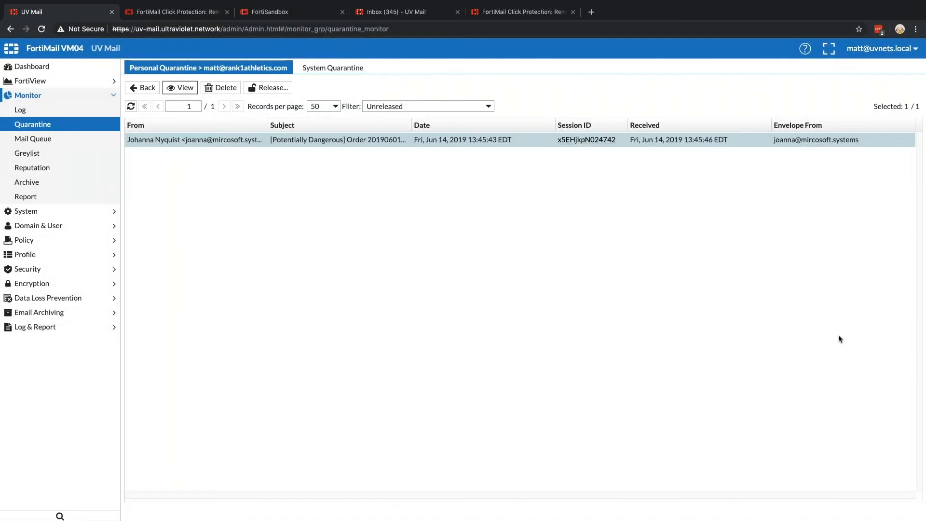